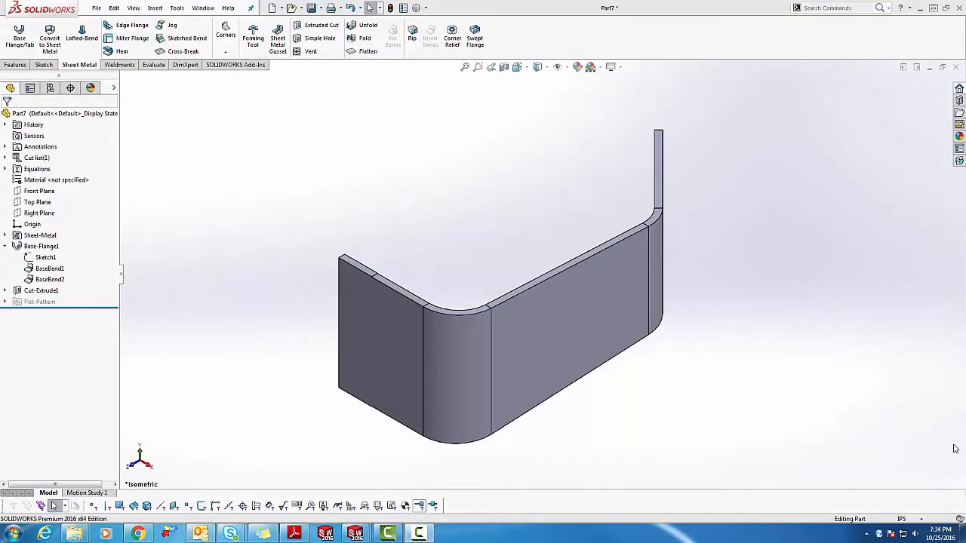
mouse_move(702, 297)
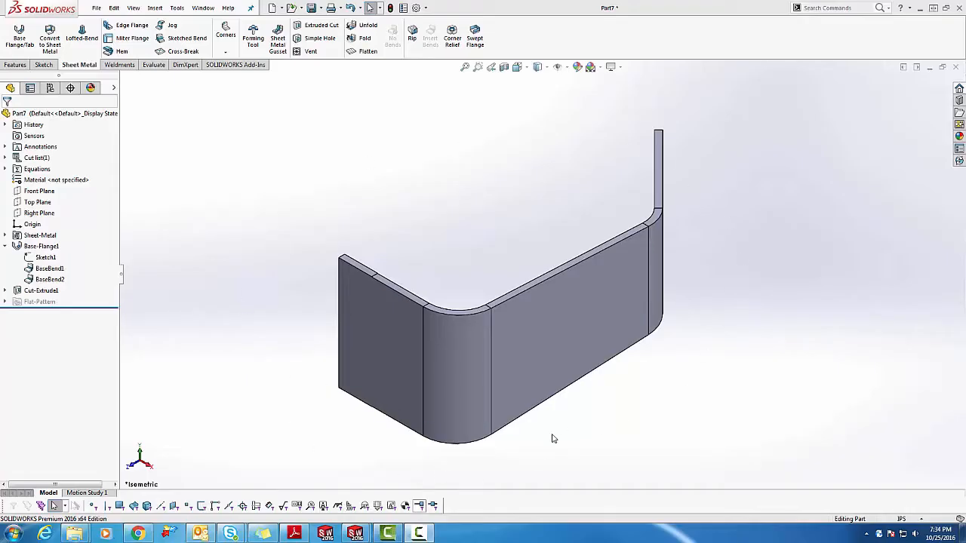
mouse_move(599, 402)
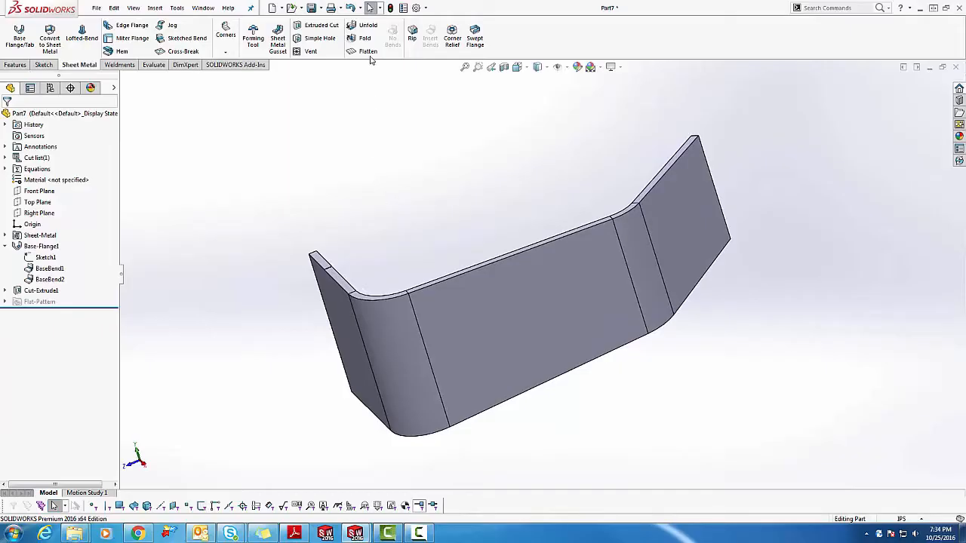
Step: Flatten and unflatten the current part, then switch to Part11 from the Window menu
click(366, 50)
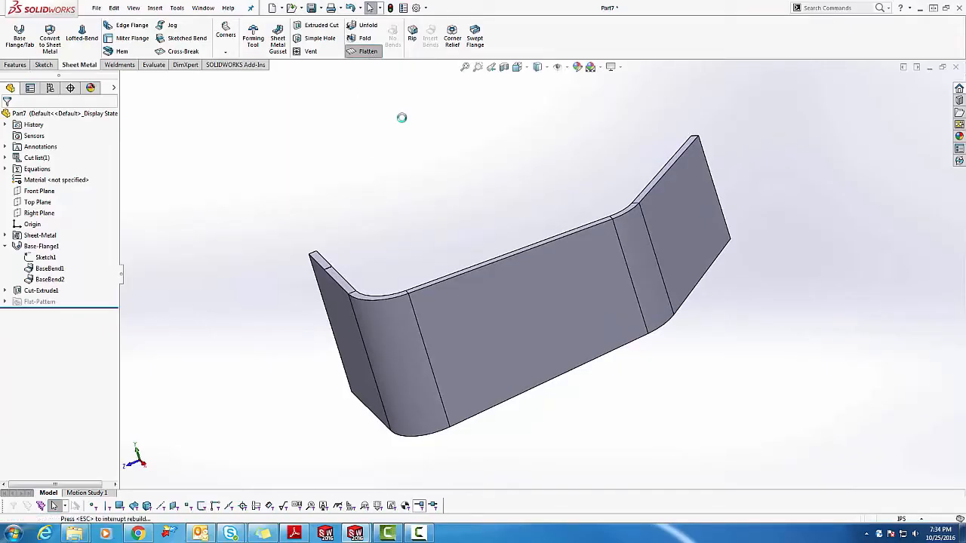
click(365, 40)
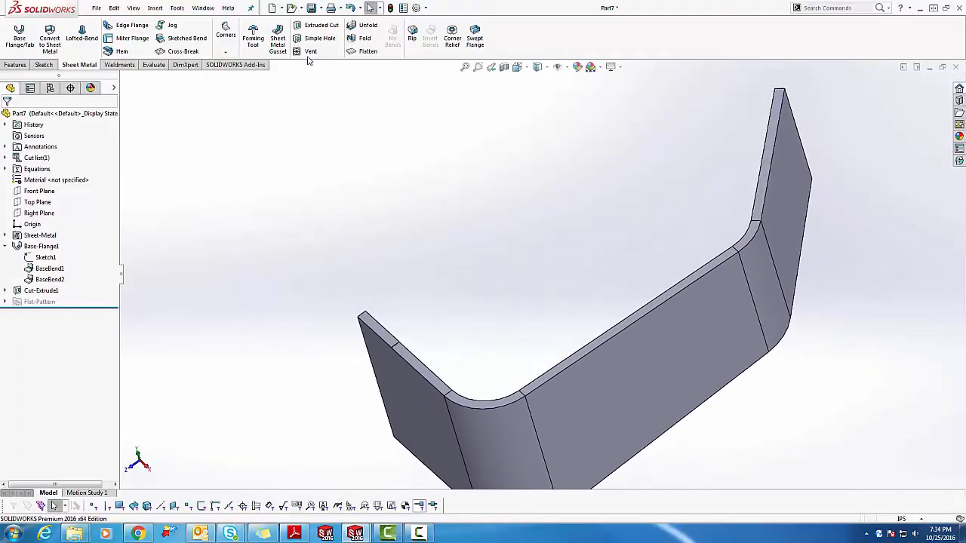
click(202, 8)
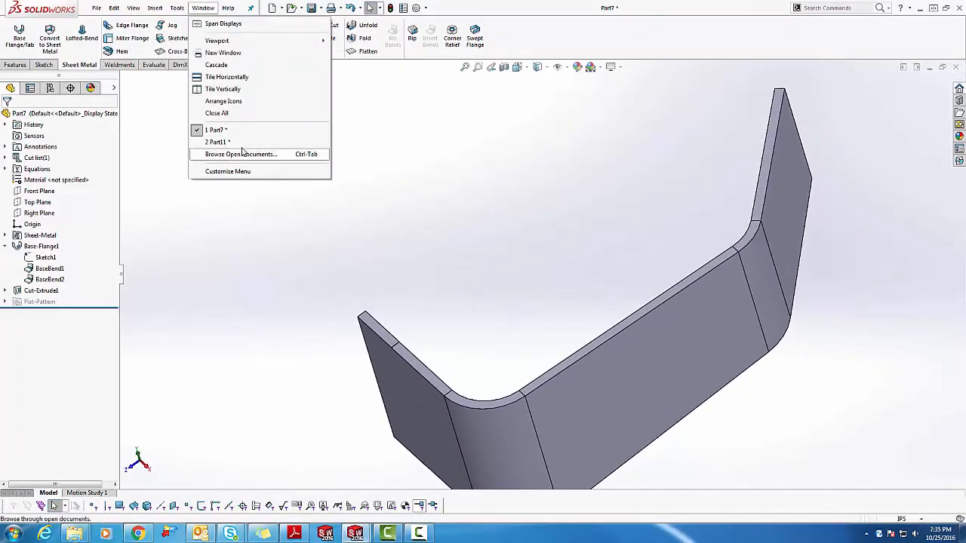
click(216, 142)
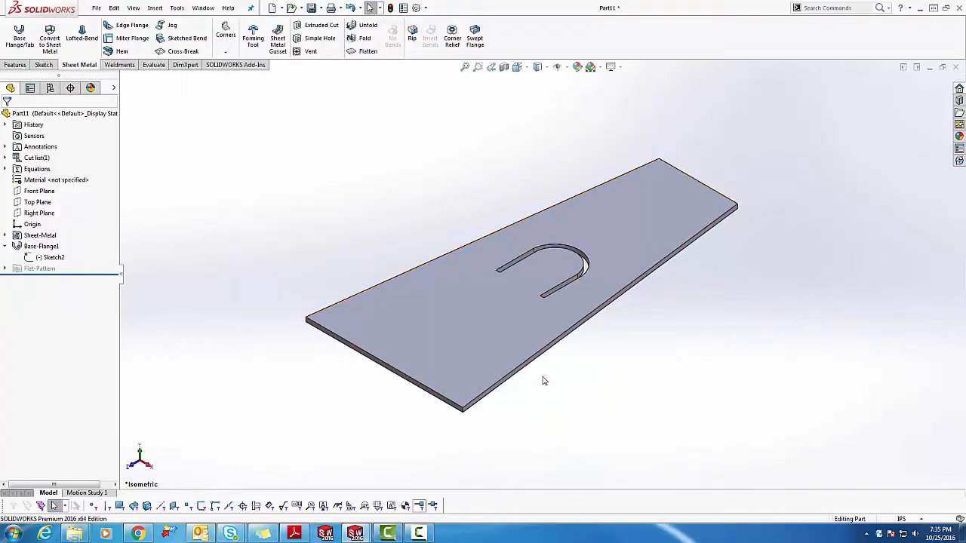
mouse_move(181, 39)
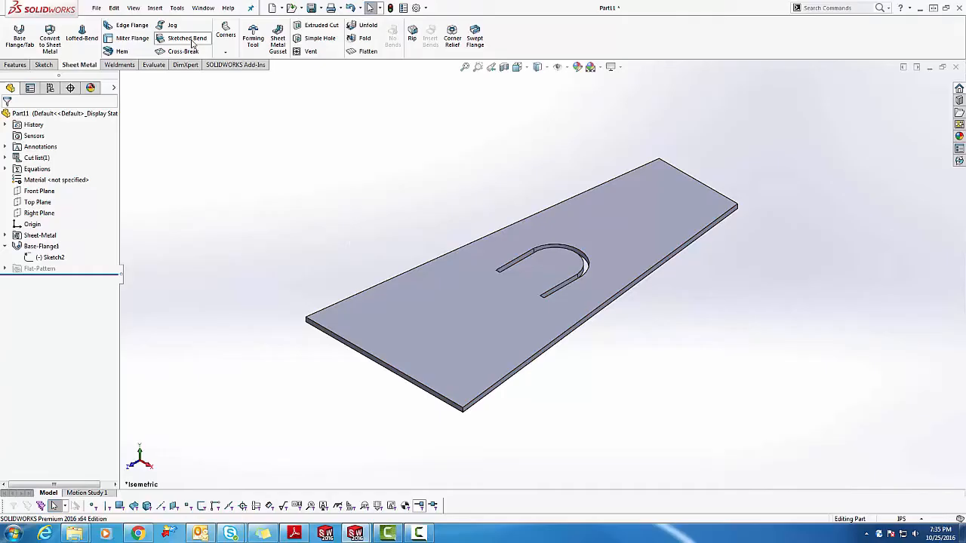
Step: Start a sketched bend on Part11's top plate face and begin a straight bend line
click(174, 25)
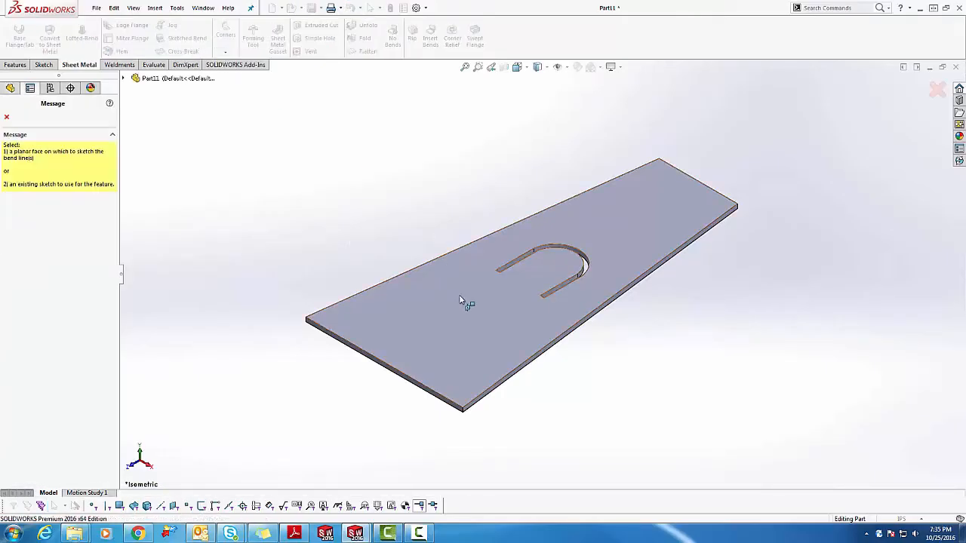
mouse_move(460, 317)
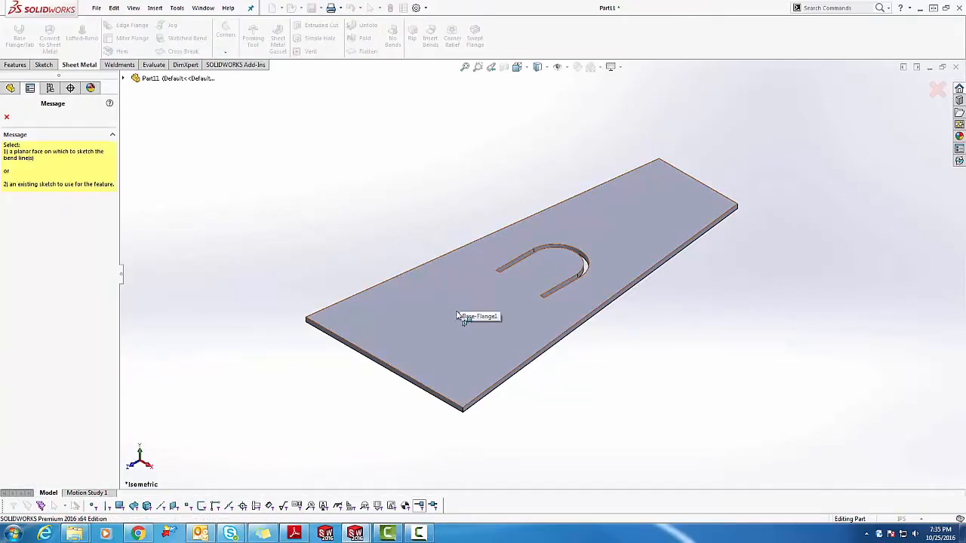
click(460, 320)
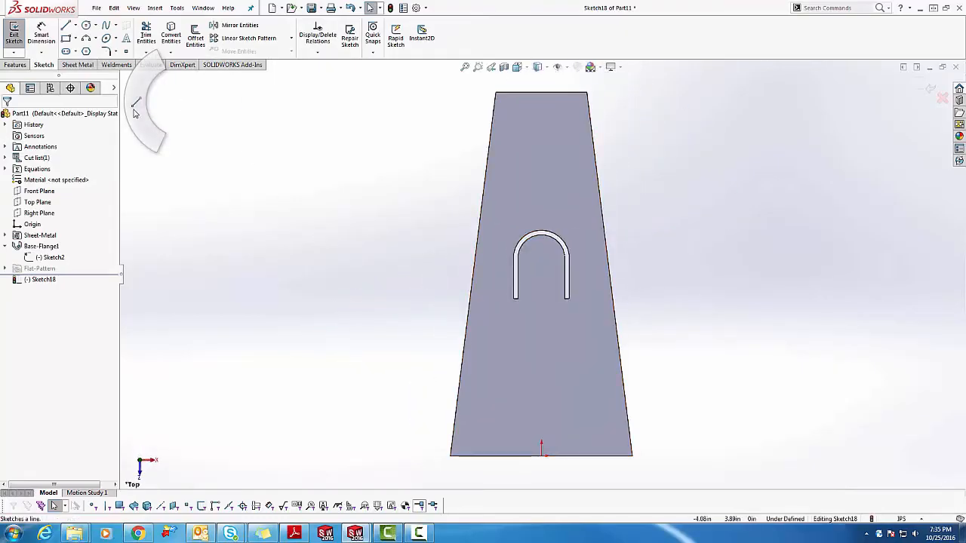
click(66, 35)
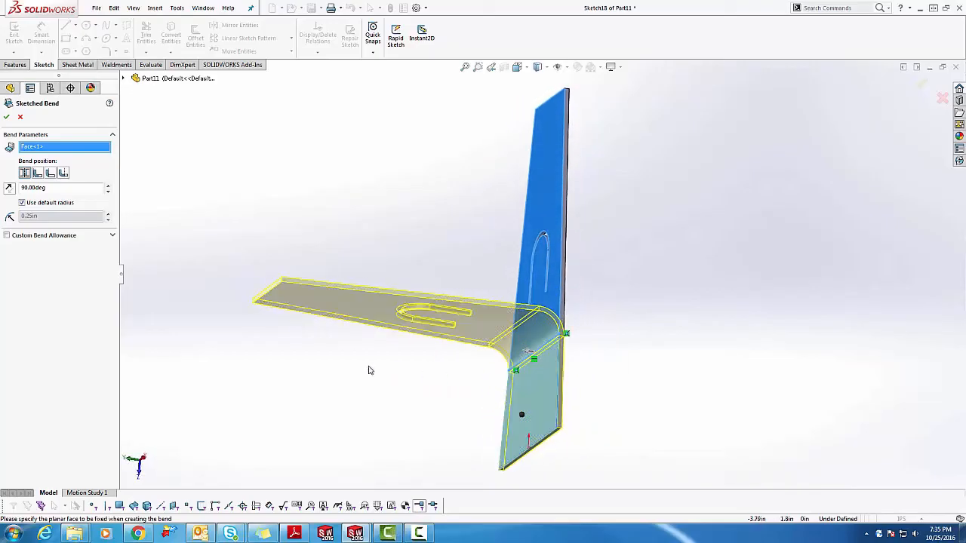
mouse_move(10, 187)
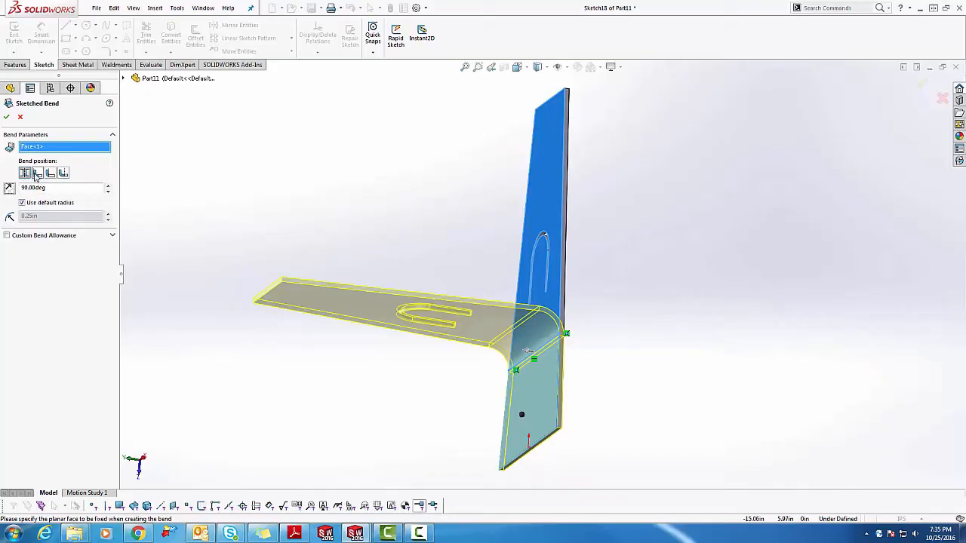
Step: Set the bend position, keep the default radius, and accept the 90-degree fold
click(63, 173)
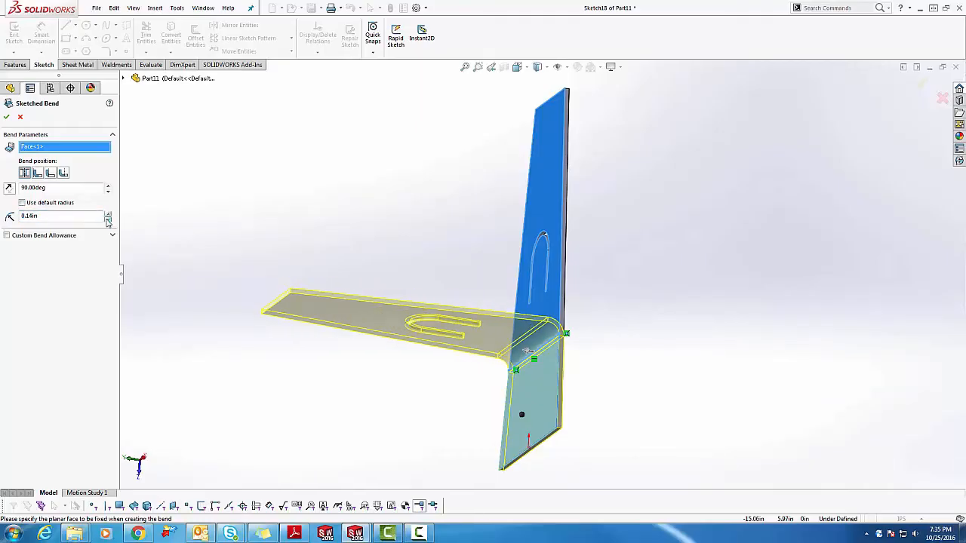
click(22, 203)
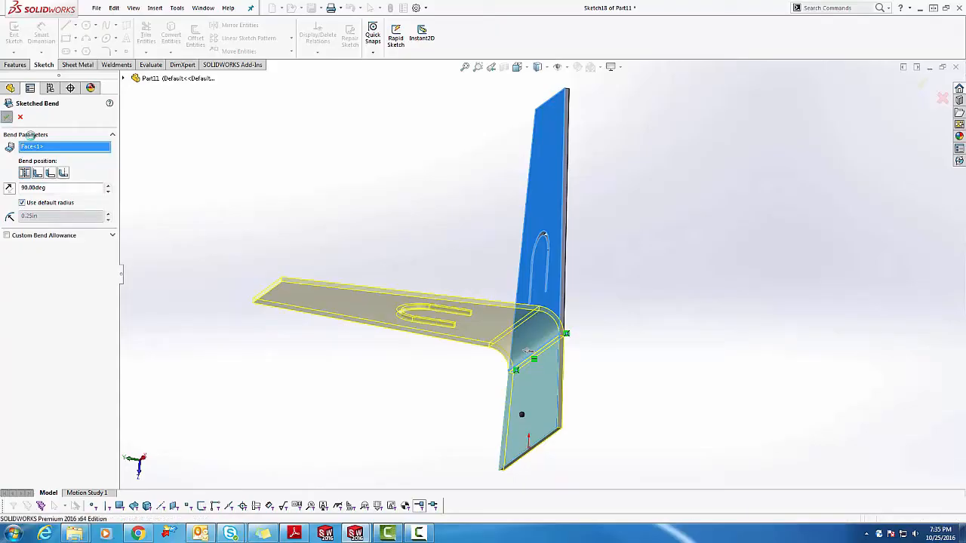
click(9, 116)
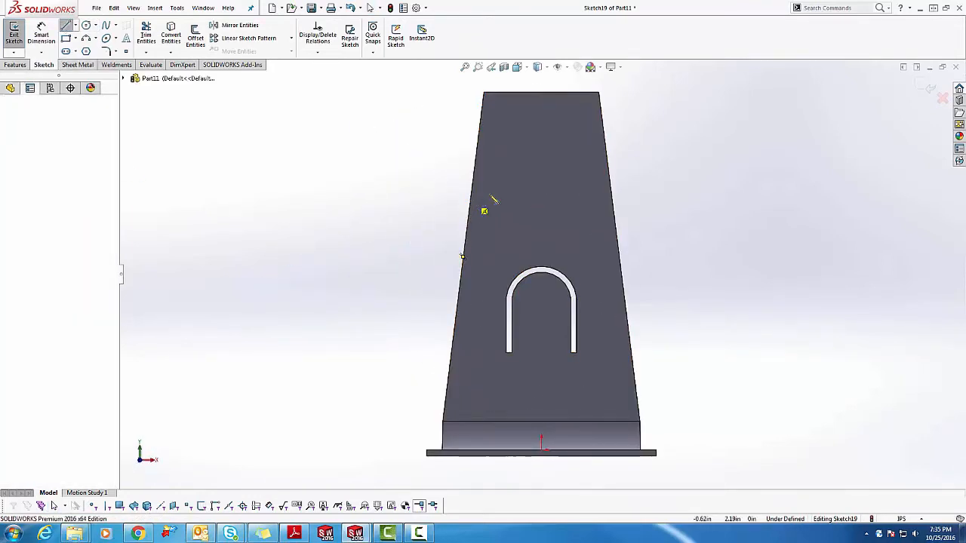
Step: Draw a horizontal bend line across the plate's upper portion
drag(475, 198, 617, 199)
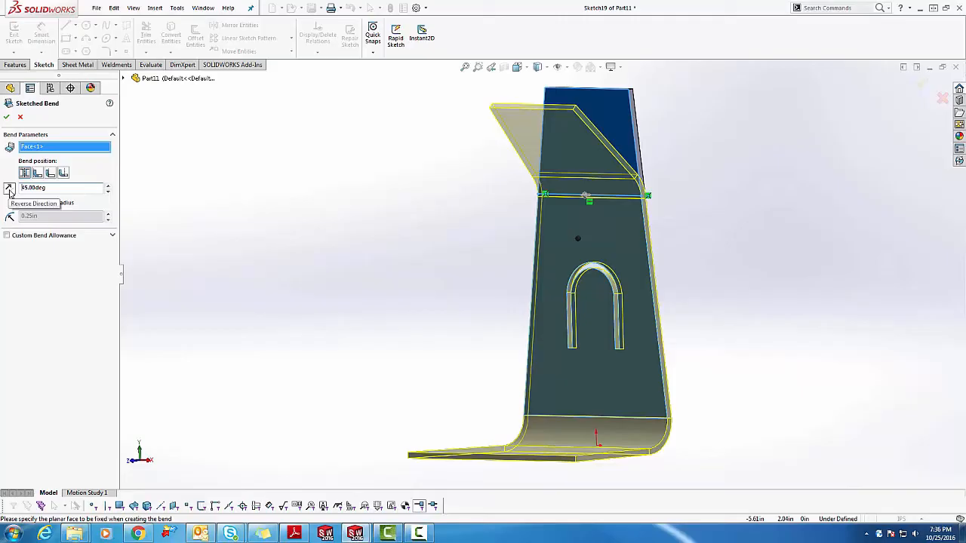
Step: Reverse the second bend's direction and accept it at 45 degrees
click(9, 187)
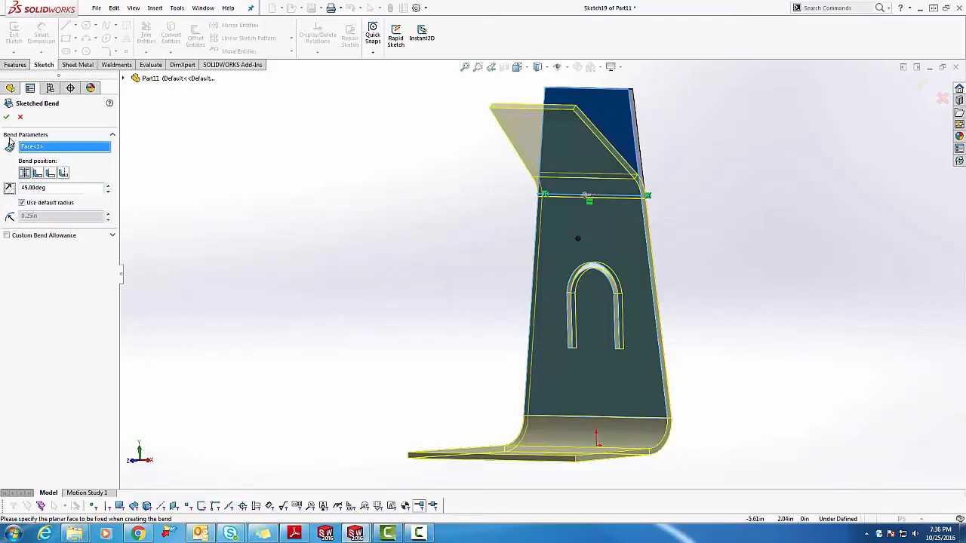
click(7, 117)
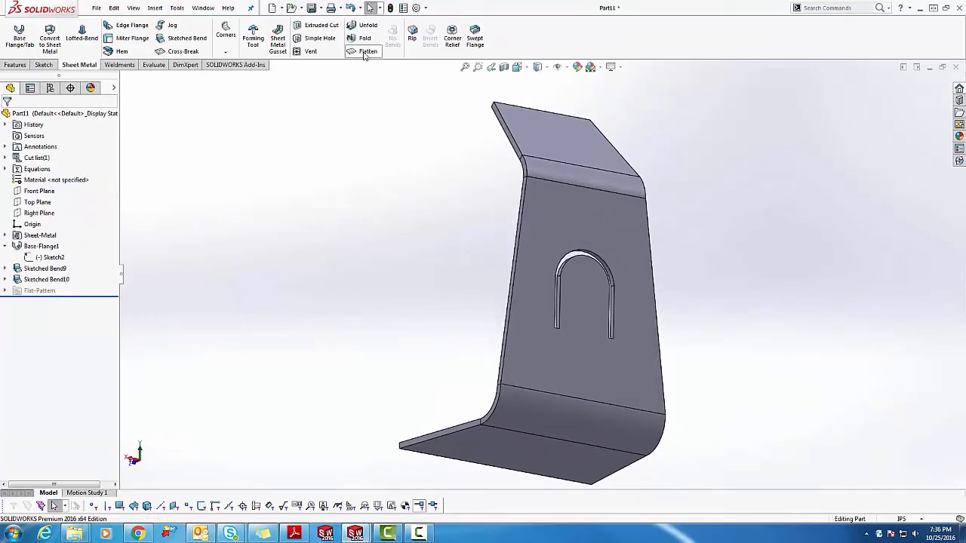
Step: Check the bent part's flat pattern, then start a third sketched bend
click(364, 51)
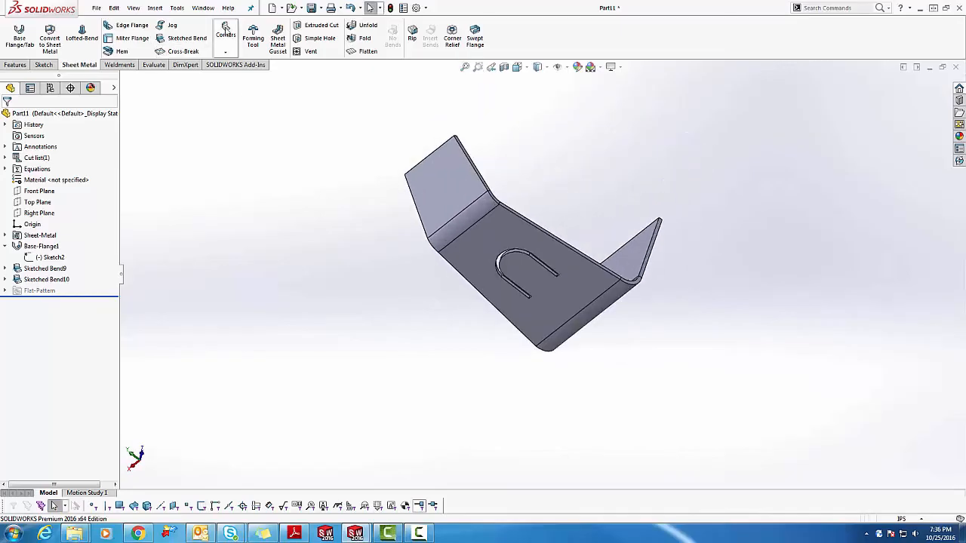
click(186, 38)
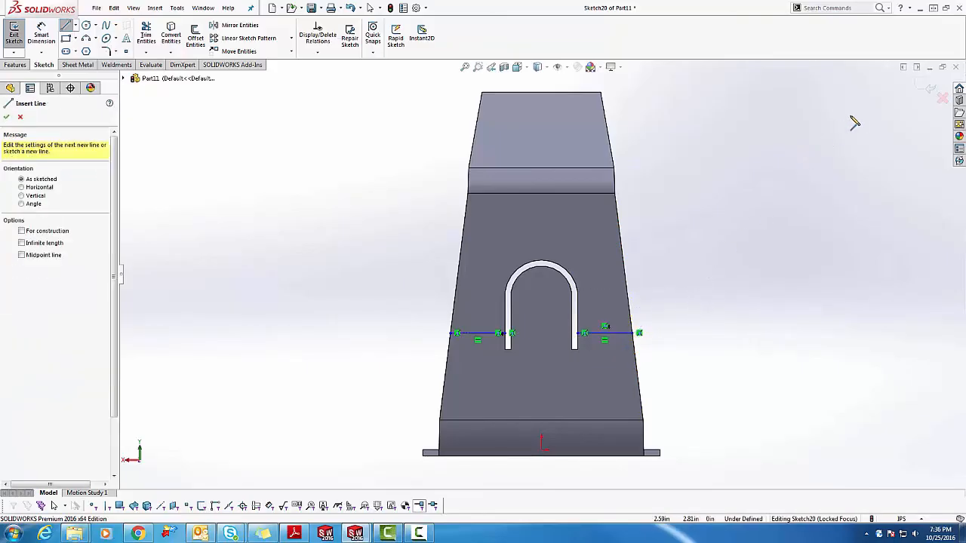
mouse_move(922, 95)
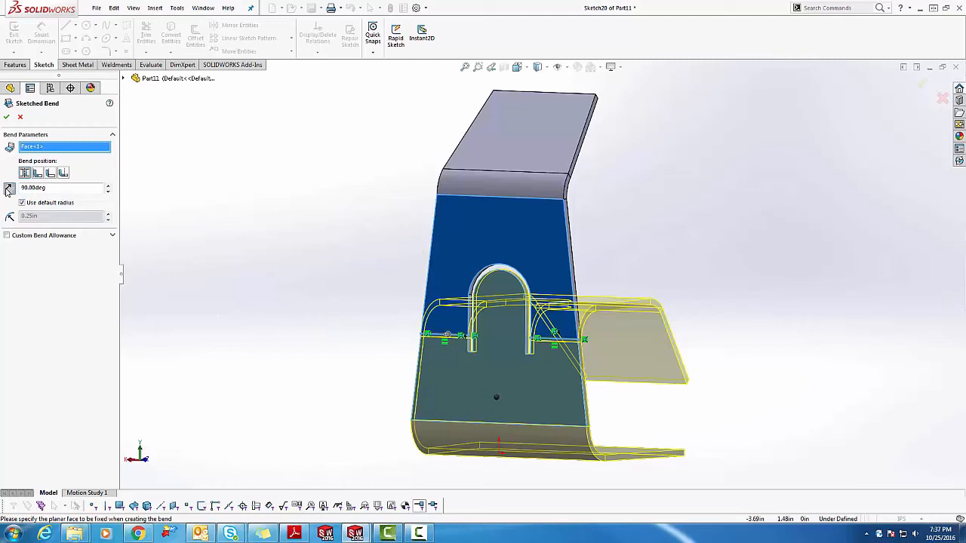
Step: Reverse the tab bend's direction and accept the tongue fold with a smaller radius
click(21, 201)
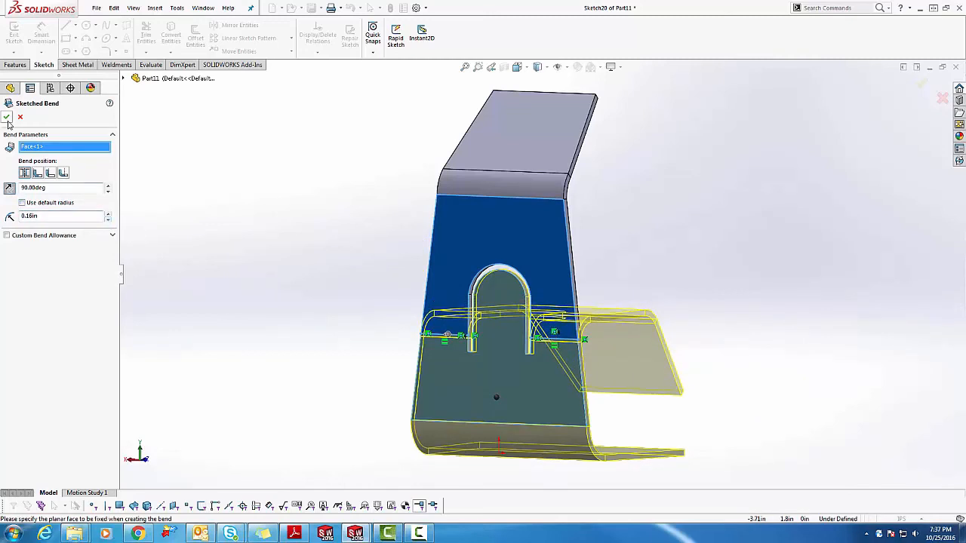
click(7, 116)
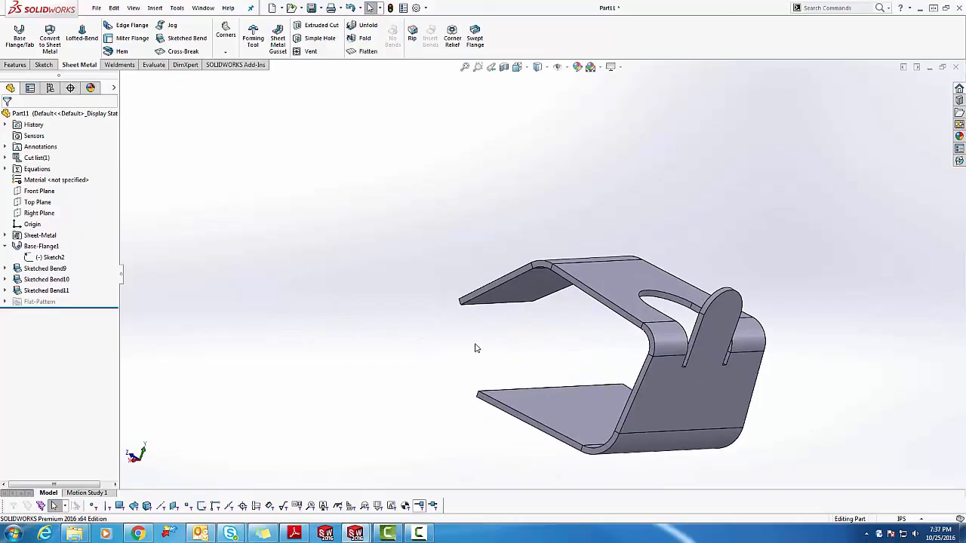
mouse_move(579, 355)
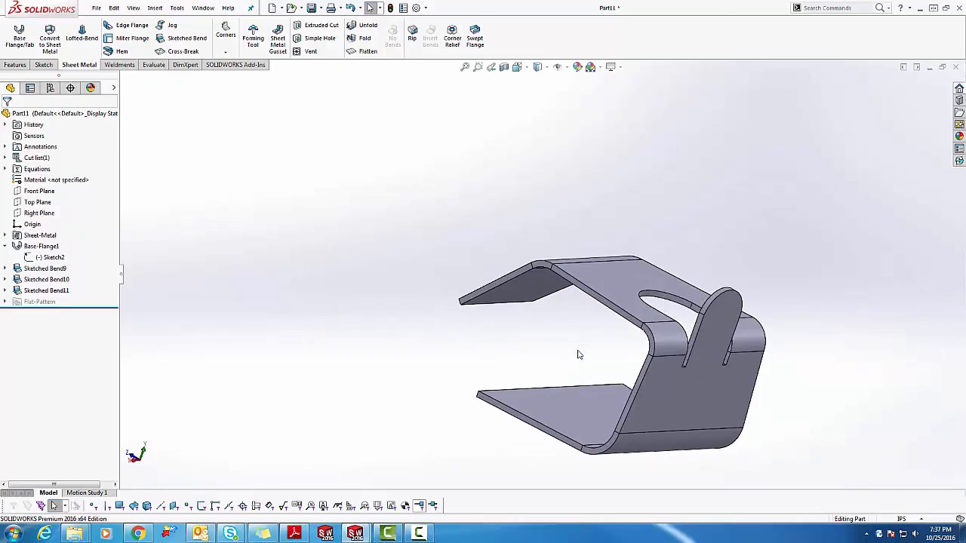
drag(579, 355, 632, 257)
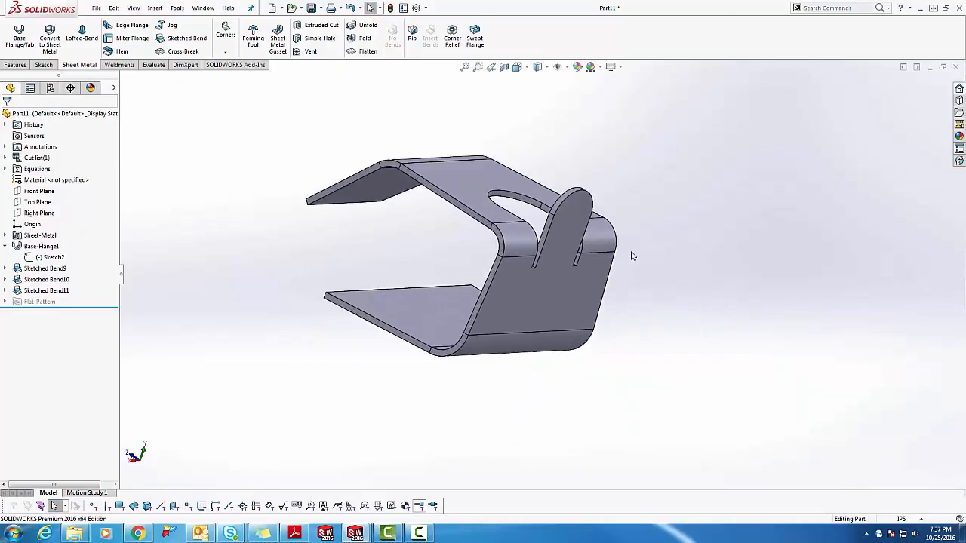